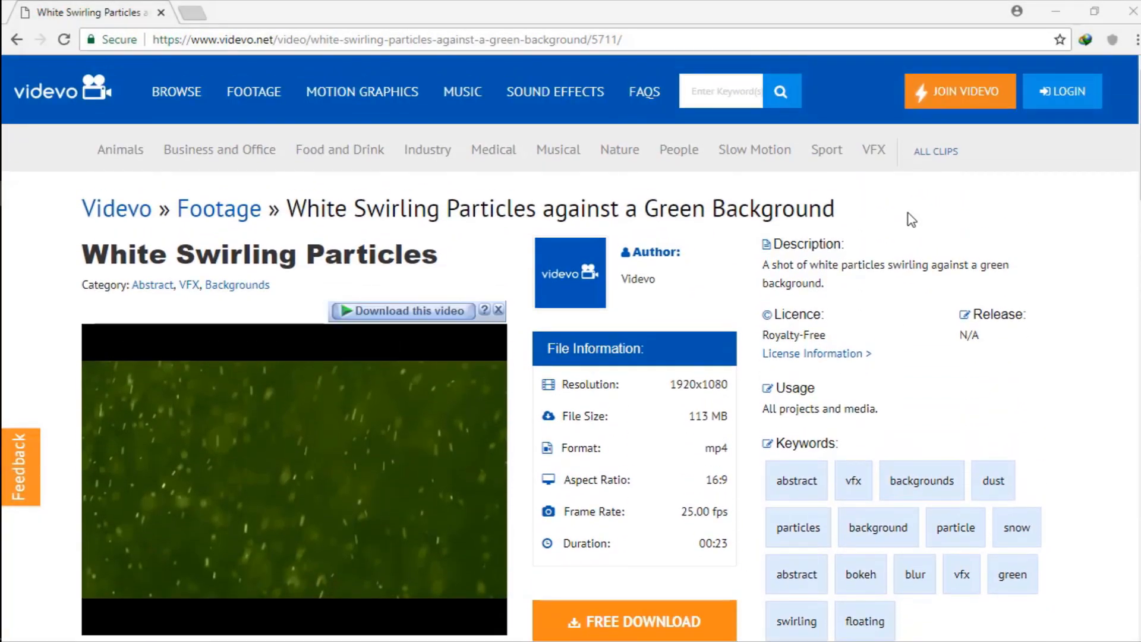
Start the clip's free download in IDM, confirm the duplicate link, and dismiss the timeout error.
{"action": "scroll", "scroll_direction": "down", "scroll_amount": 3}
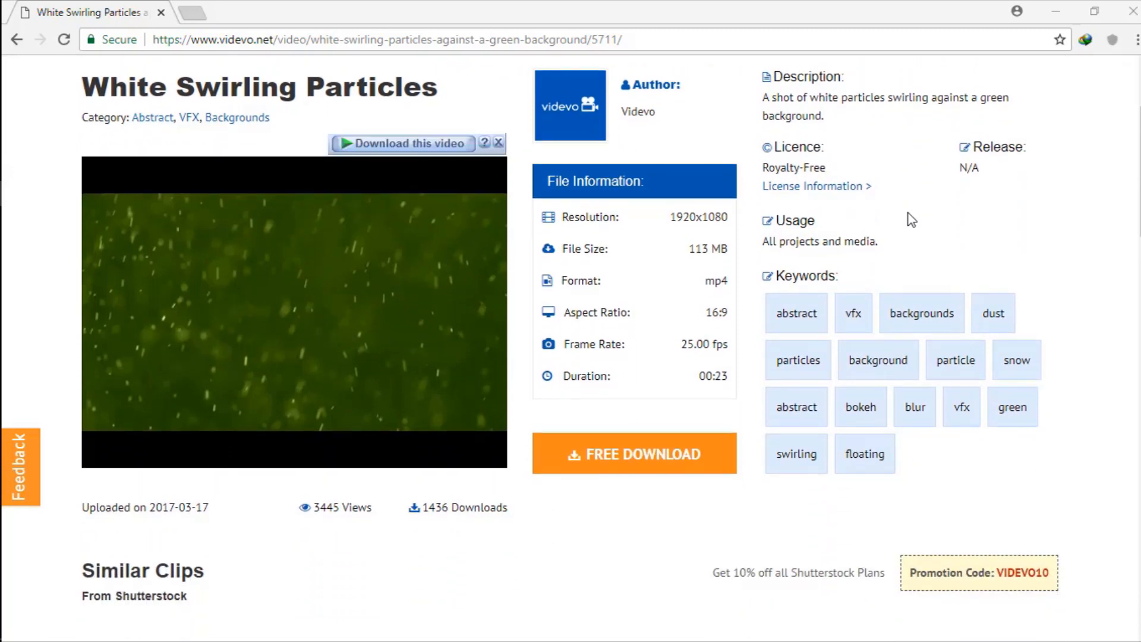
{"action": "mouse_move", "coordinate": [843, 330]}
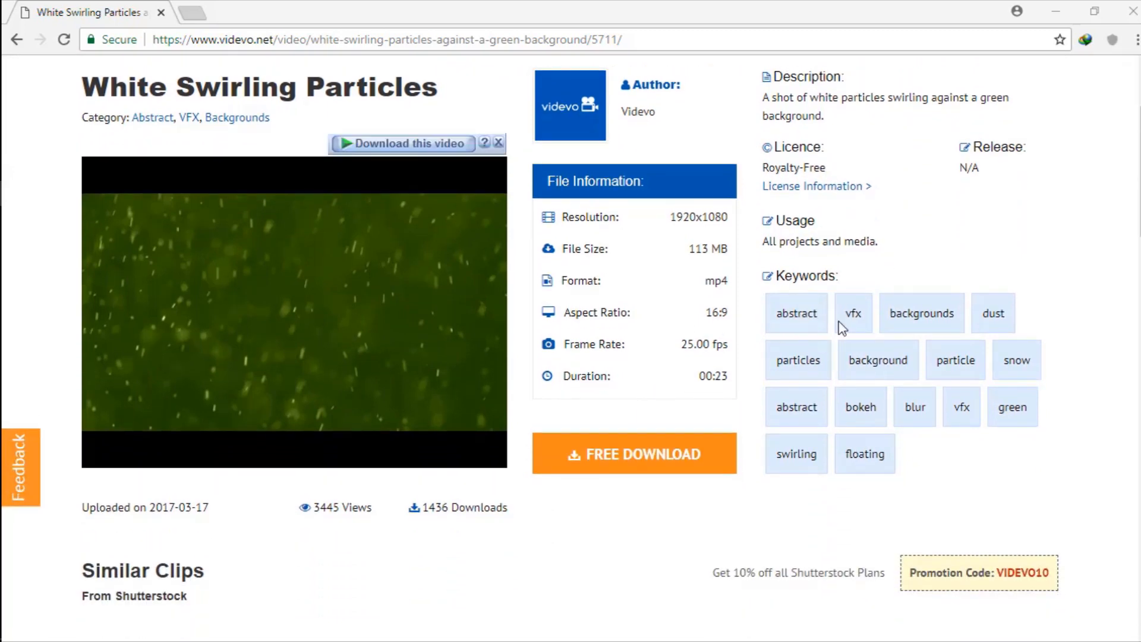
{"action": "mouse_move", "coordinate": [811, 323]}
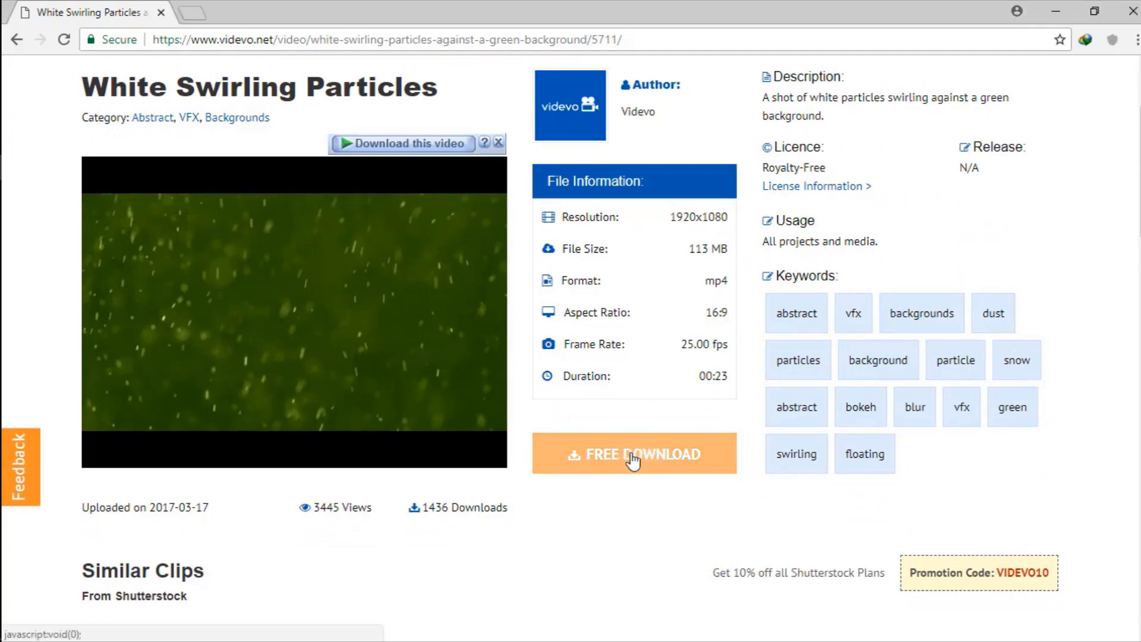
{"action": "left_click", "coordinate": [634, 454]}
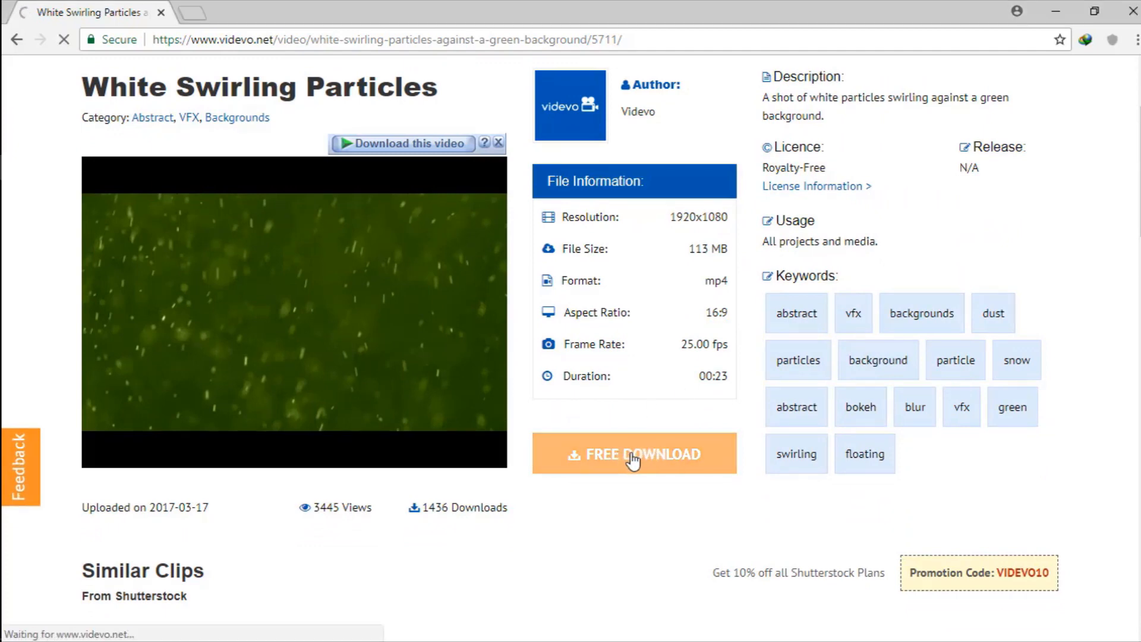
{"action": "left_click", "coordinate": [633, 454]}
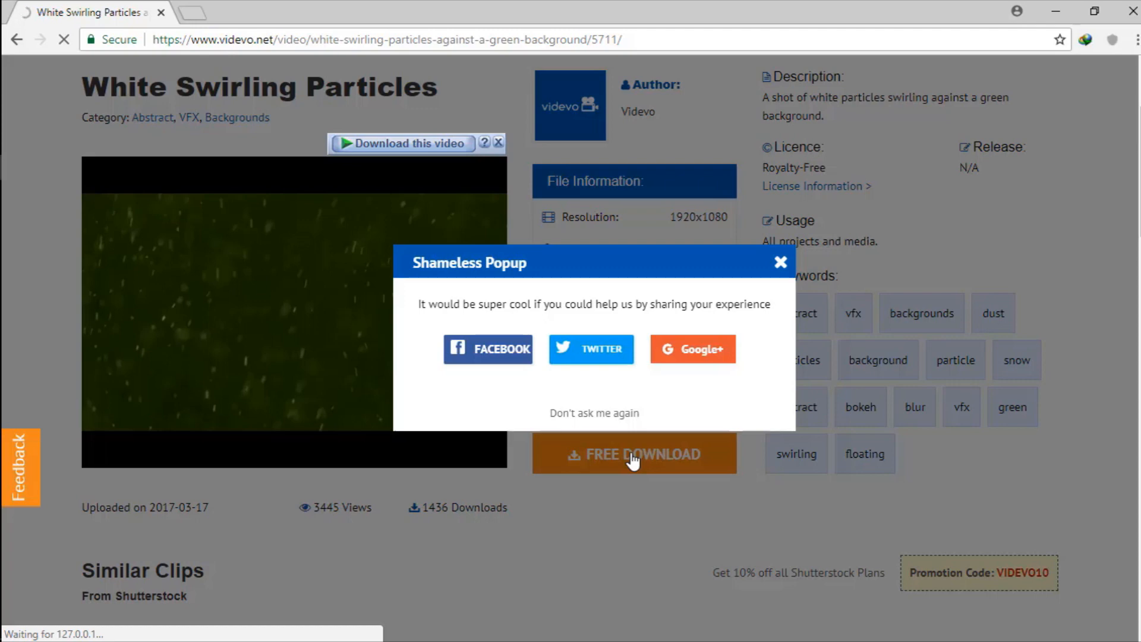
{"action": "left_click", "coordinate": [633, 454]}
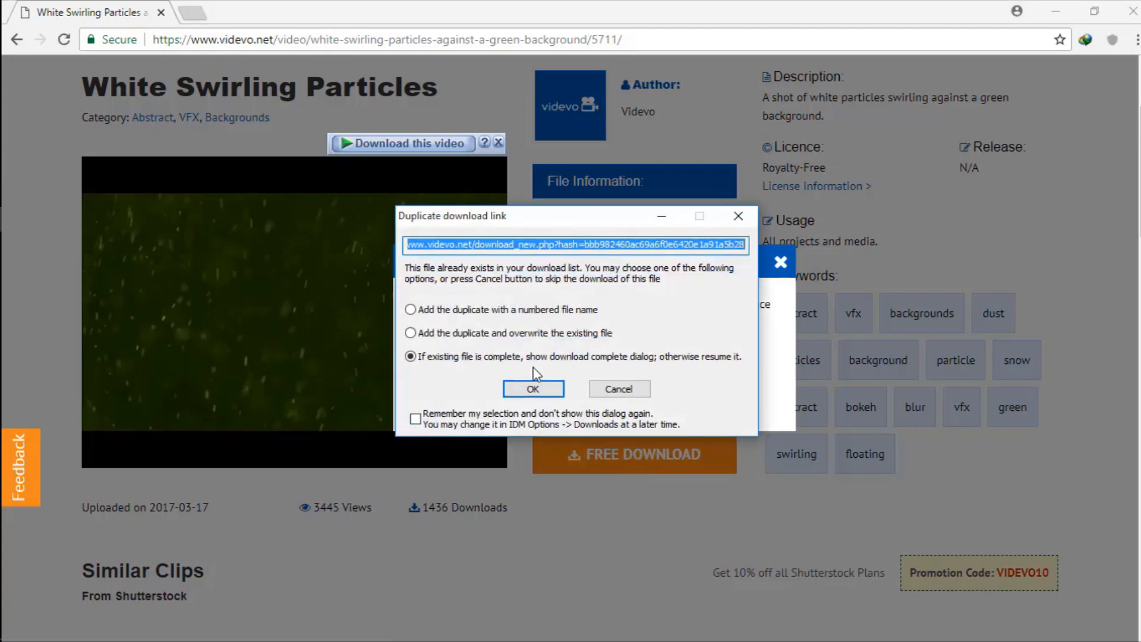
{"action": "left_click", "coordinate": [533, 389]}
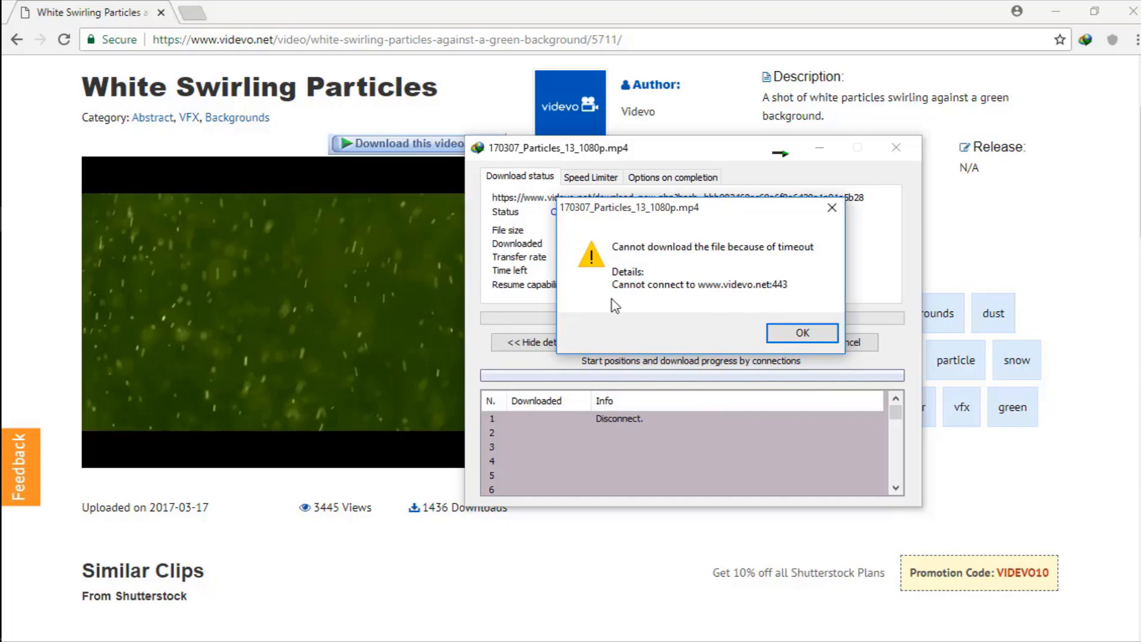
{"action": "mouse_move", "coordinate": [806, 286]}
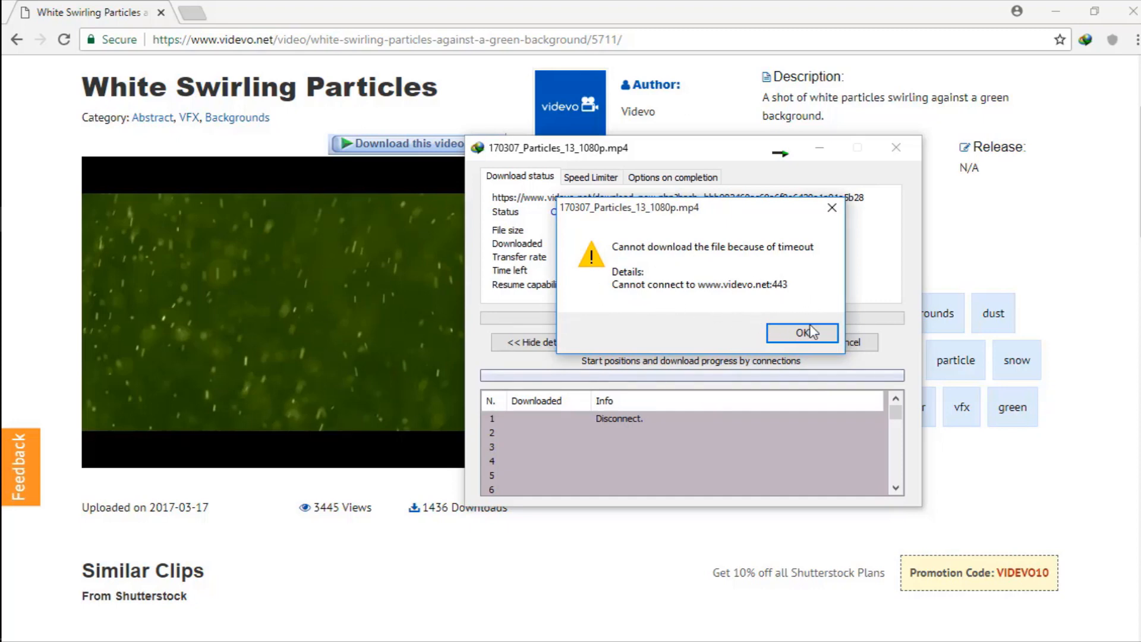
{"action": "left_click", "coordinate": [801, 333]}
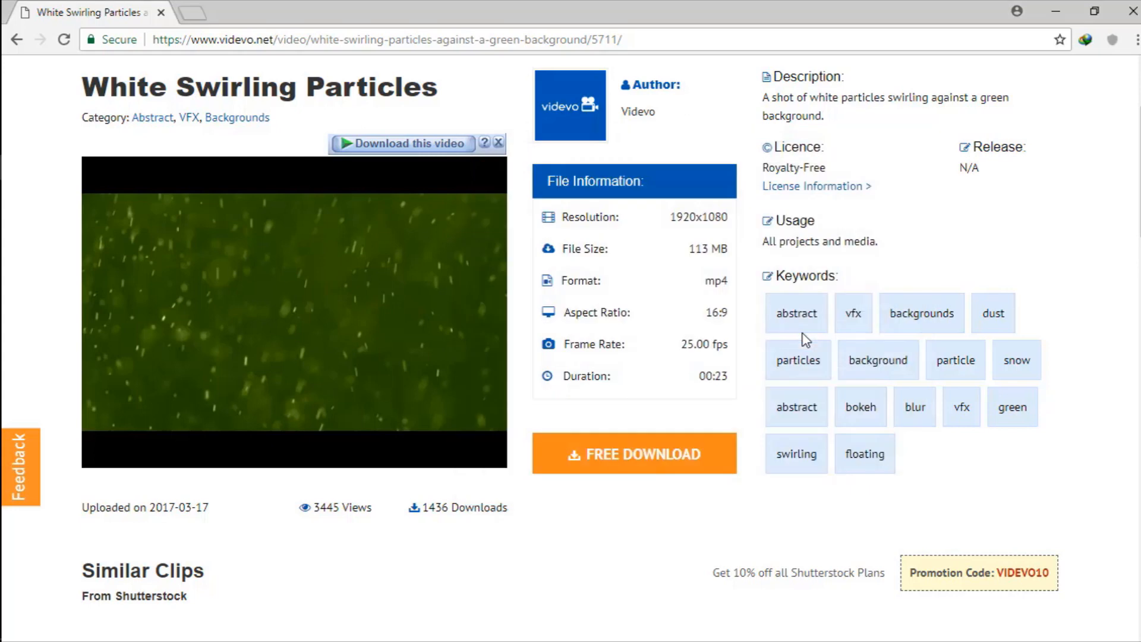
{"action": "scroll", "scroll_direction": "down", "scroll_amount": 3}
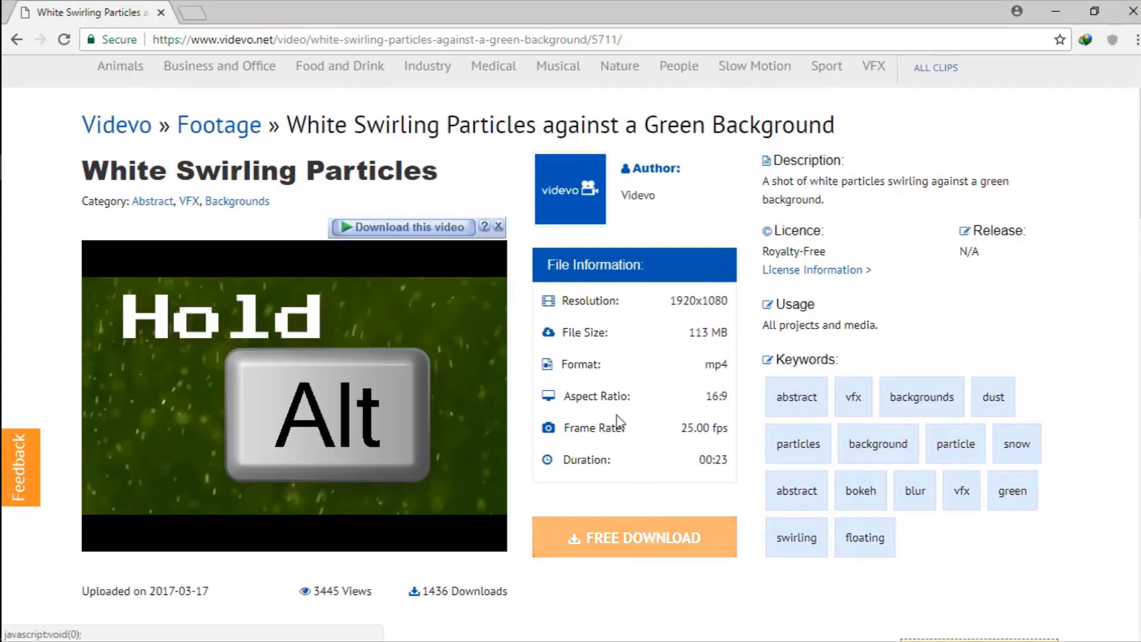
{"action": "scroll", "scroll_direction": "down", "scroll_amount": 3}
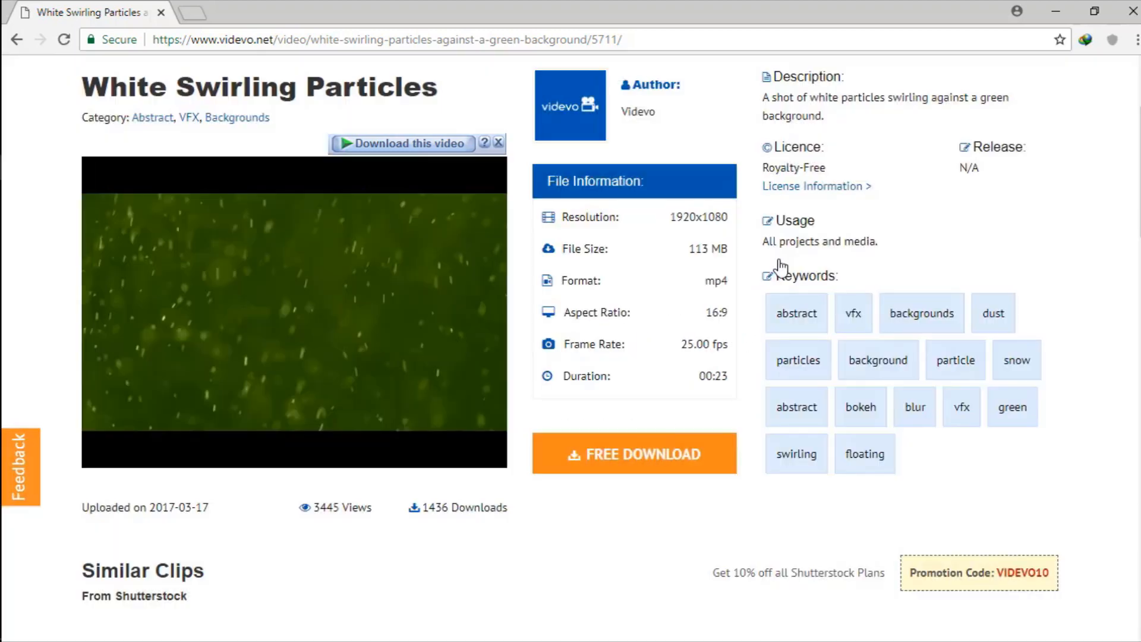
Alt-click FREE DOWNLOAD so Chrome itself downloads the 113 MB particles clip.
{"action": "left_click", "coordinate": [635, 453]}
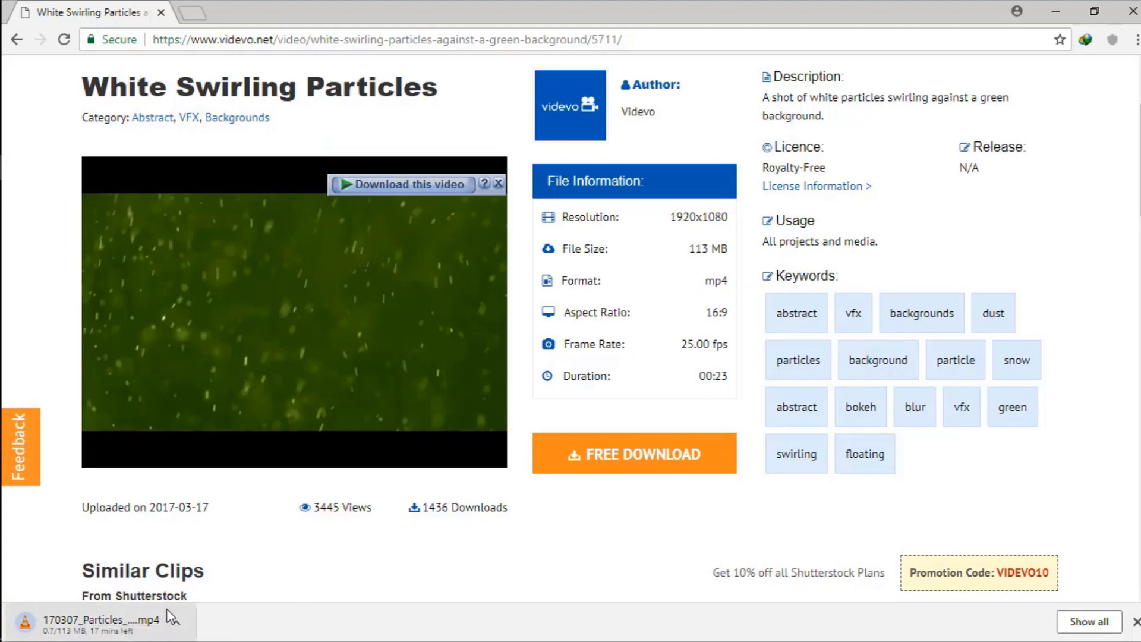
{"action": "mouse_move", "coordinate": [570, 538]}
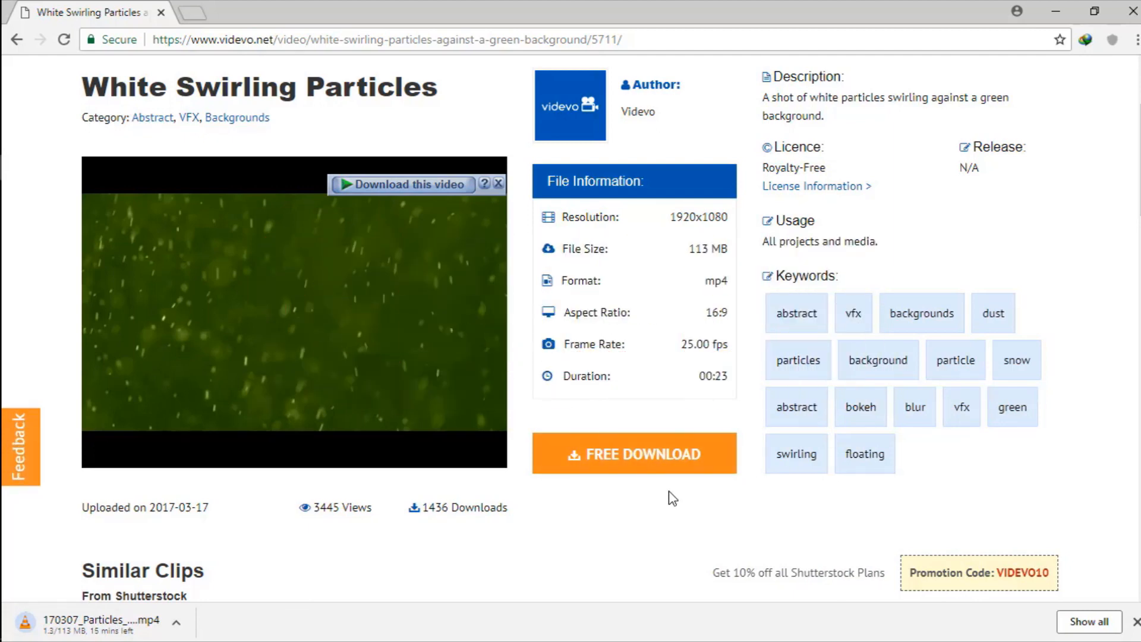
{"action": "mouse_move", "coordinate": [687, 449]}
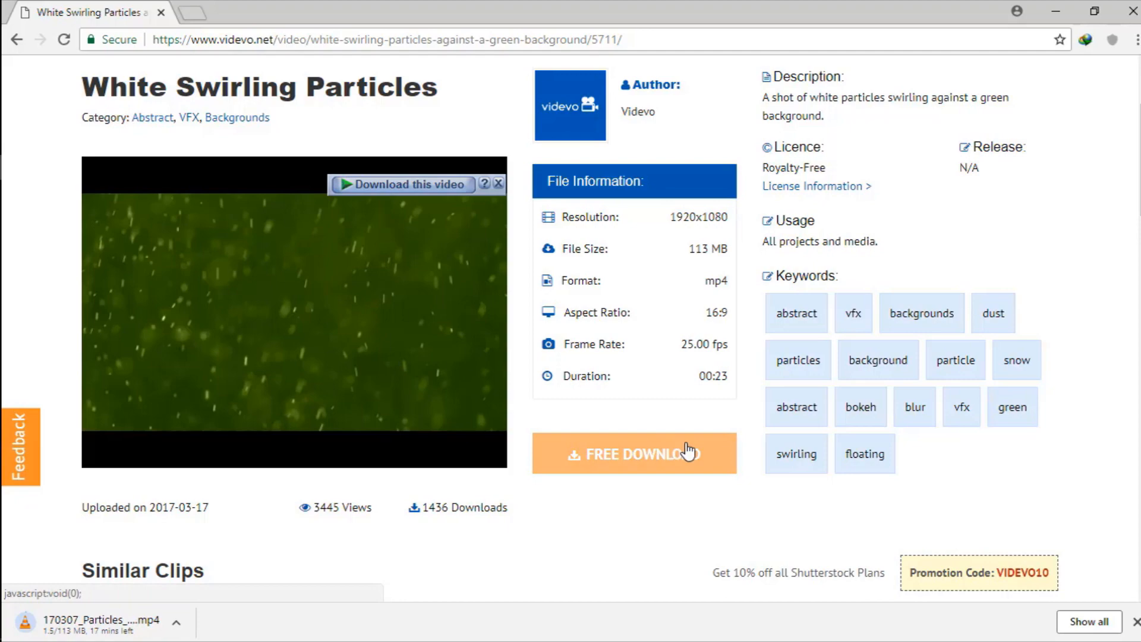